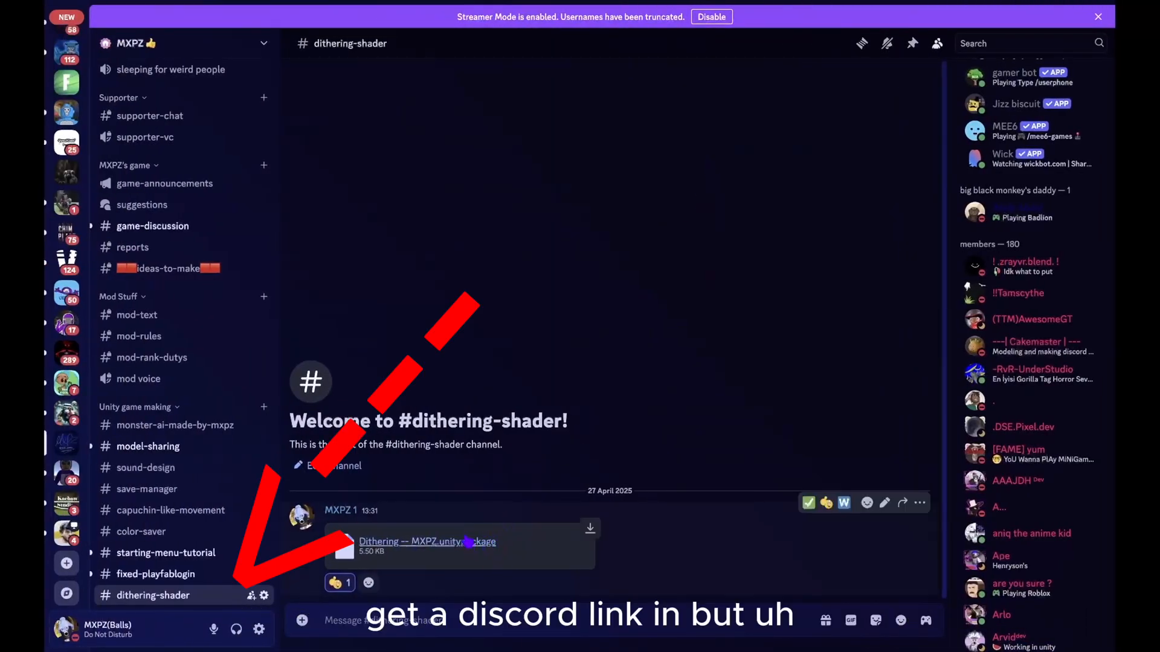
pyautogui.moveTo(685, 533)
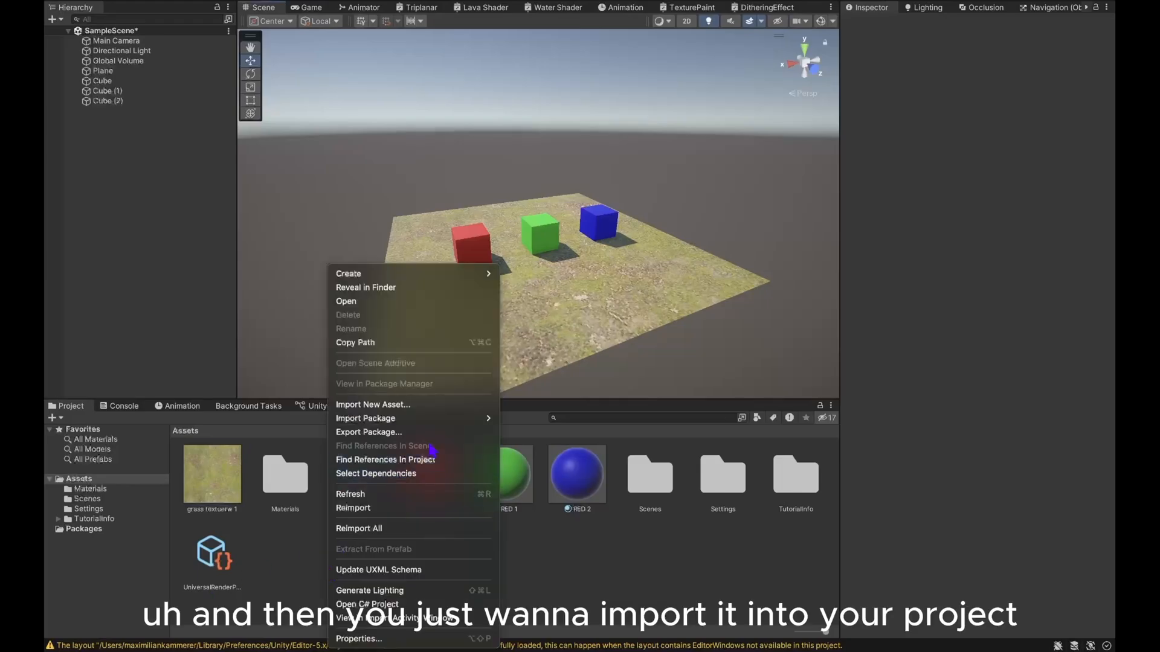
# - Import the Dithering custom .unitypackage from Downloads, bringing in the DitheringEffect shader graph
pyautogui.click(373, 405)
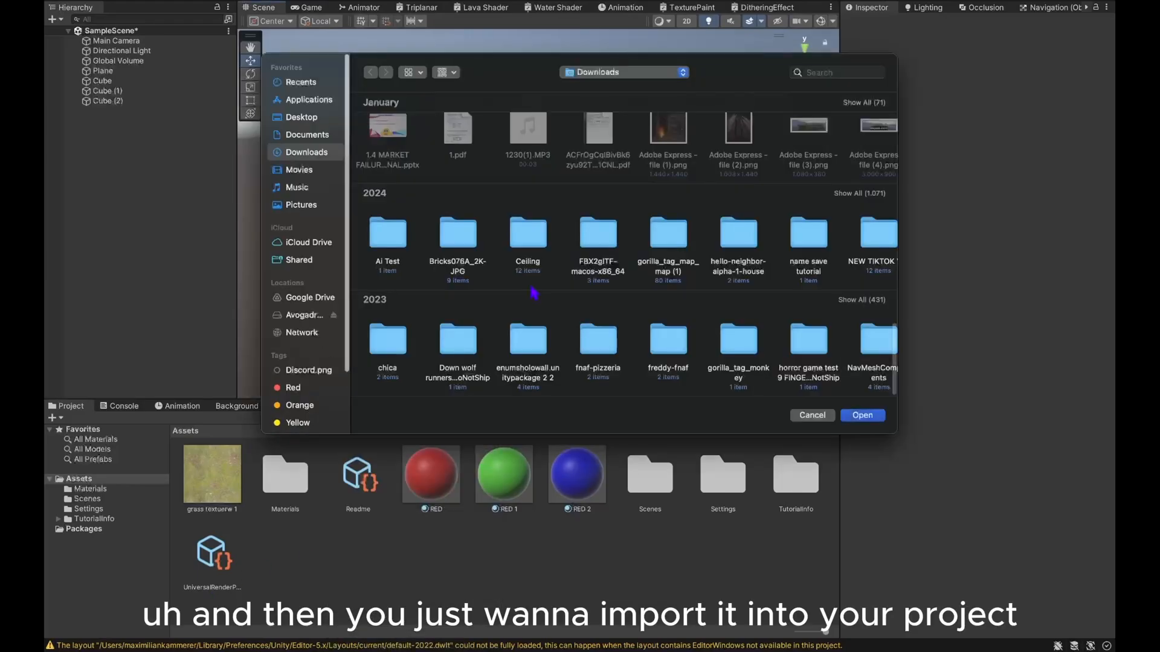
pyautogui.moveTo(318, 152)
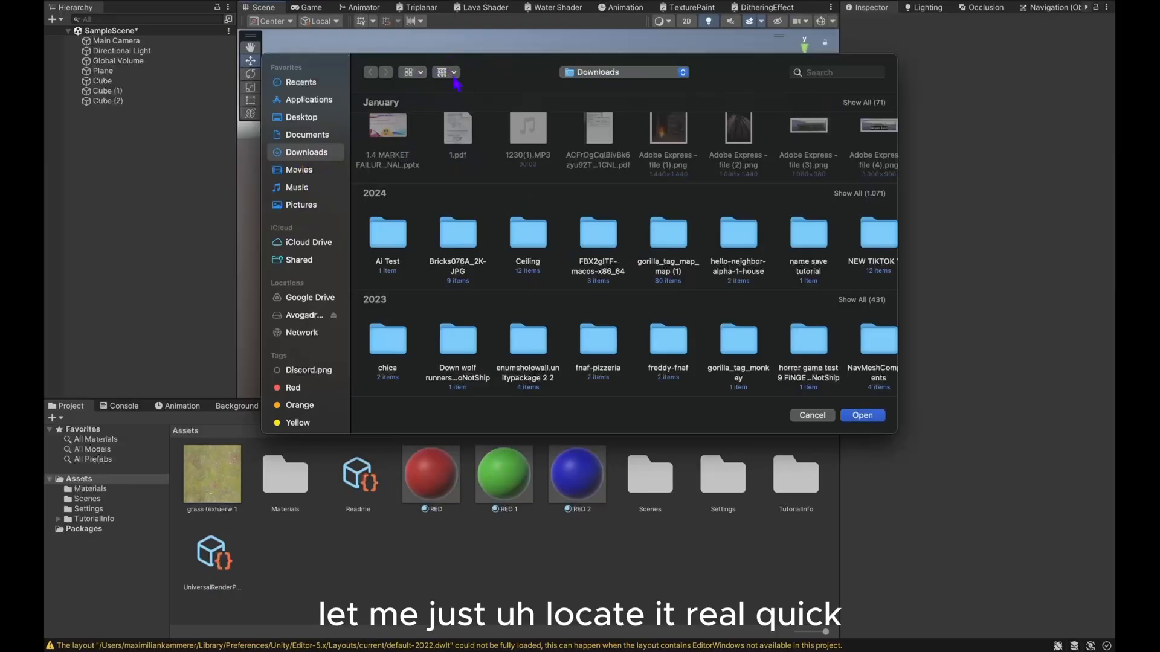
pyautogui.click(442, 72)
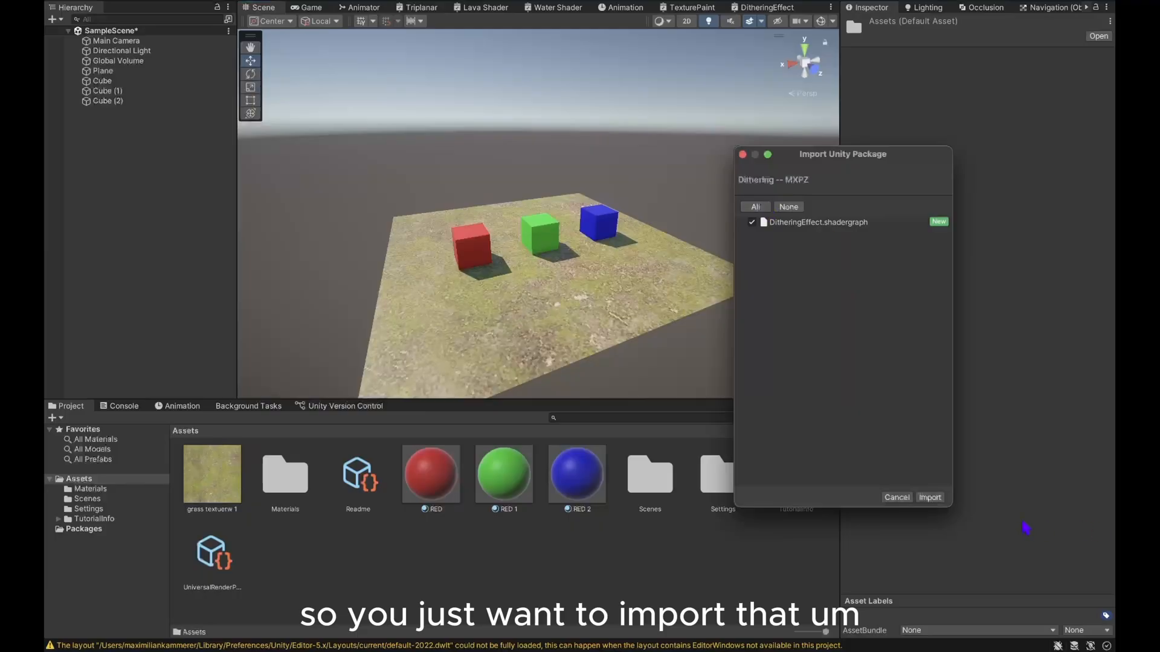
pyautogui.click(929, 498)
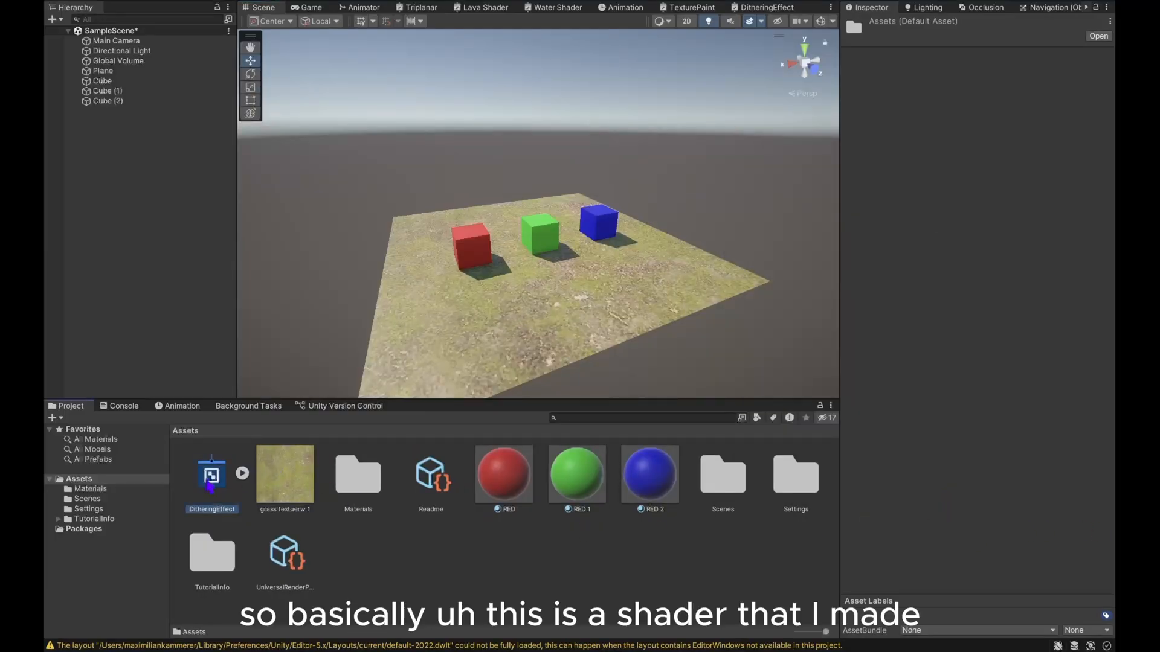
pyautogui.doubleClick(212, 474)
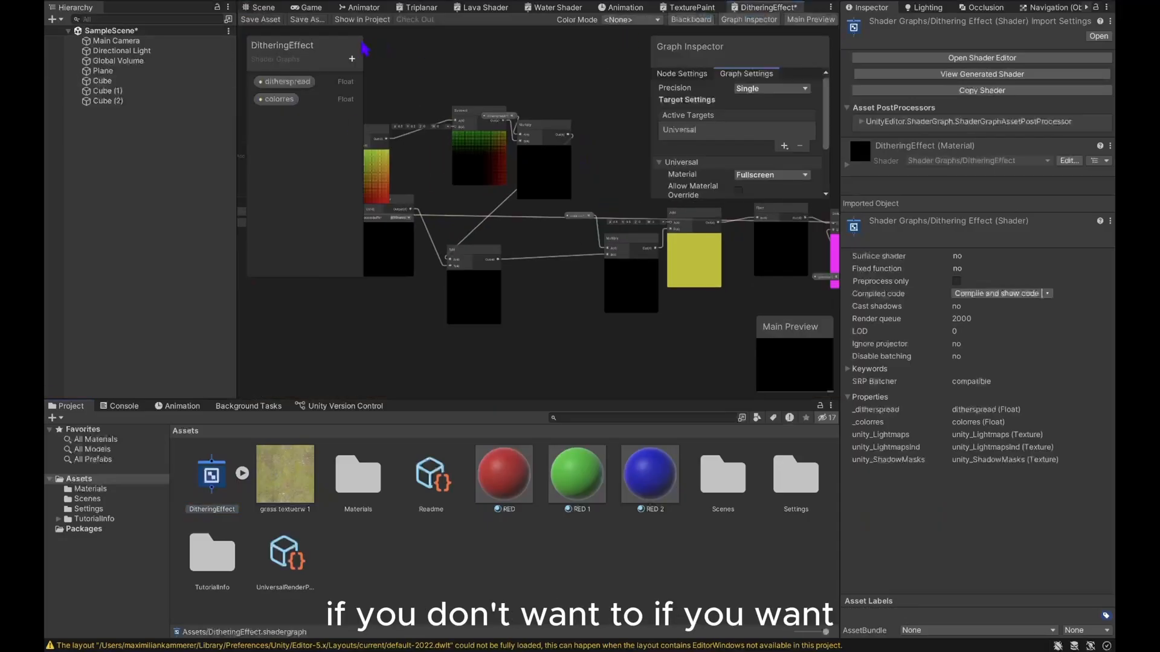
pyautogui.click(257, 6)
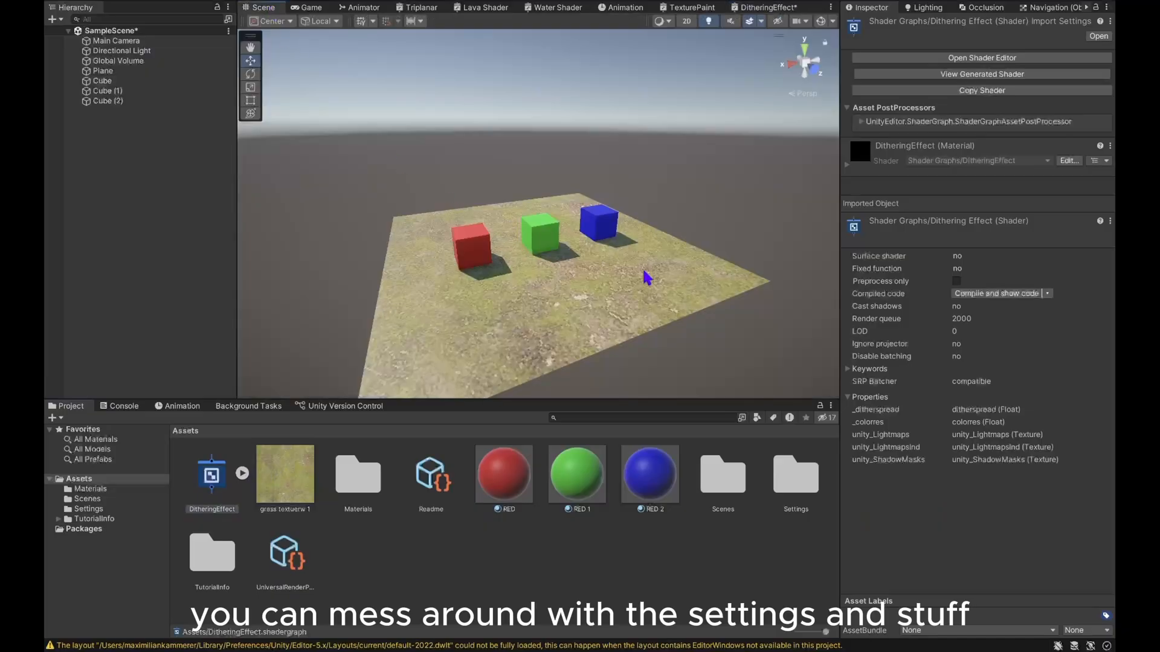
pyautogui.moveTo(481, 555)
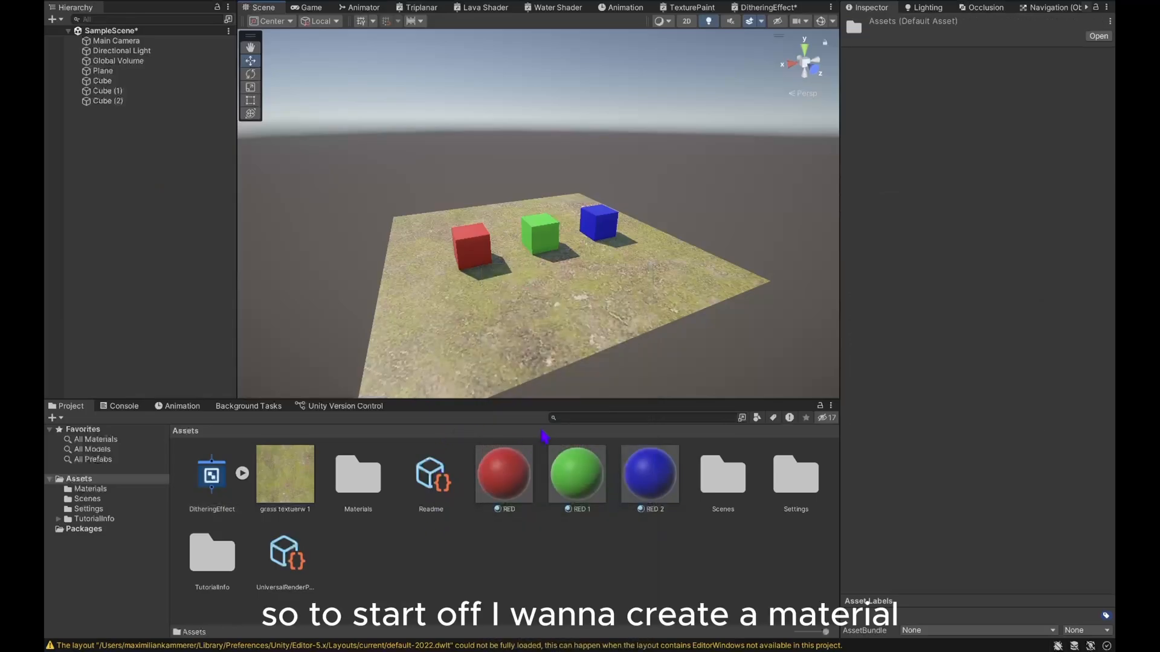
# - Create a new material asset named 'Dithering'
pyautogui.rightClick(544, 437)
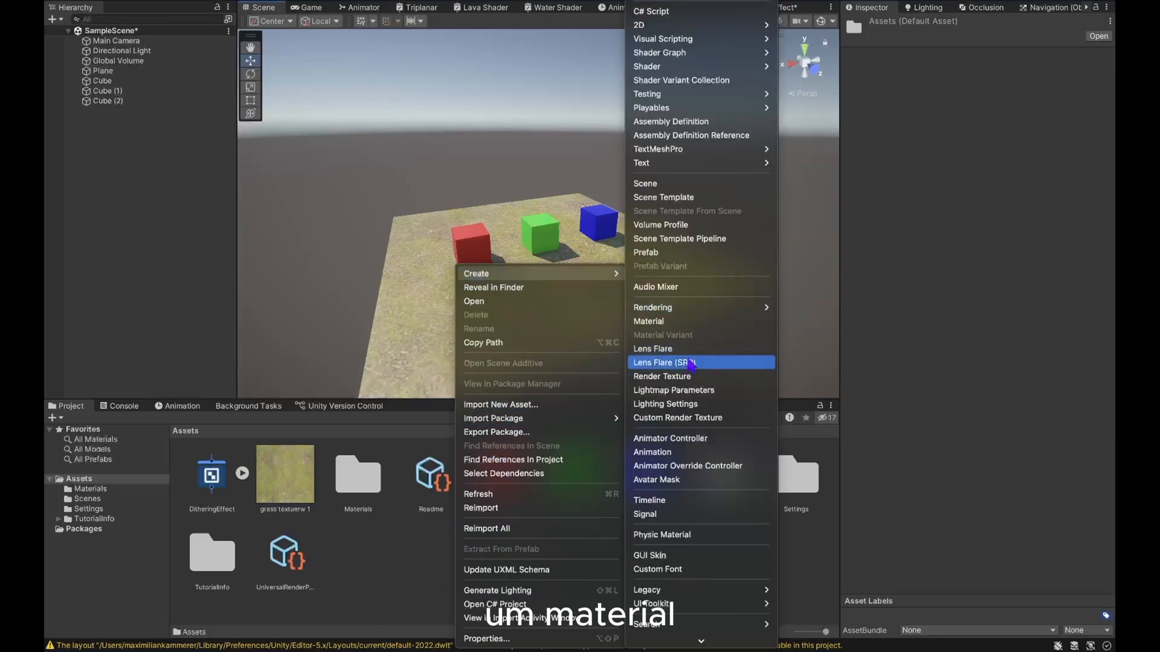
pyautogui.moveTo(669, 321)
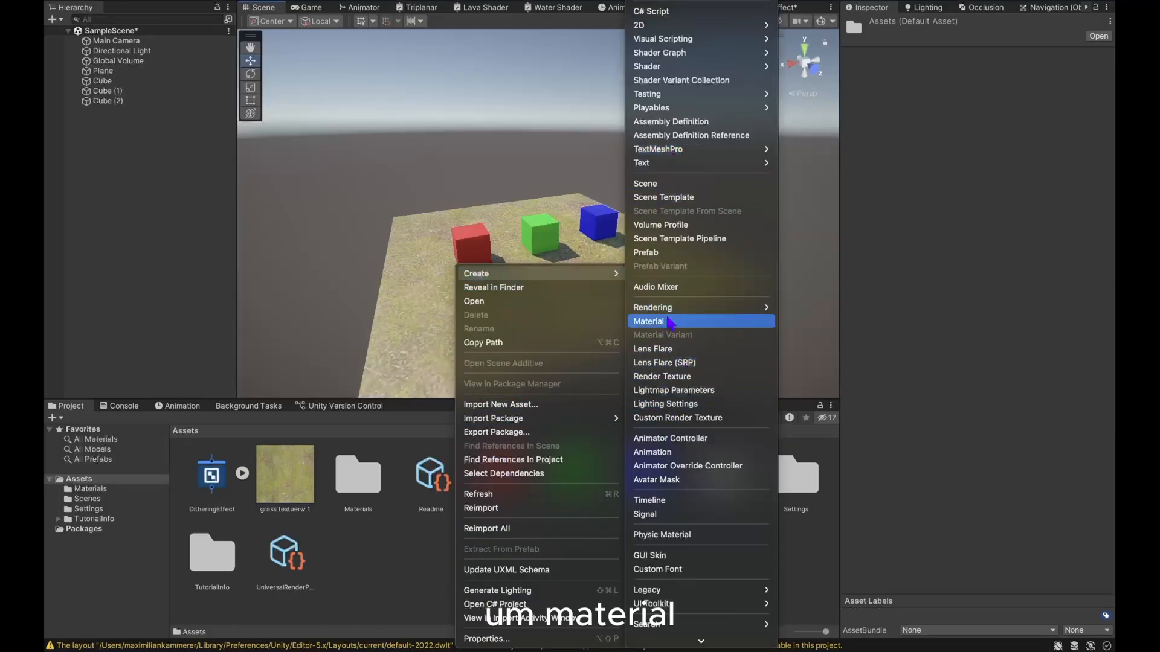
pyautogui.click(648, 321)
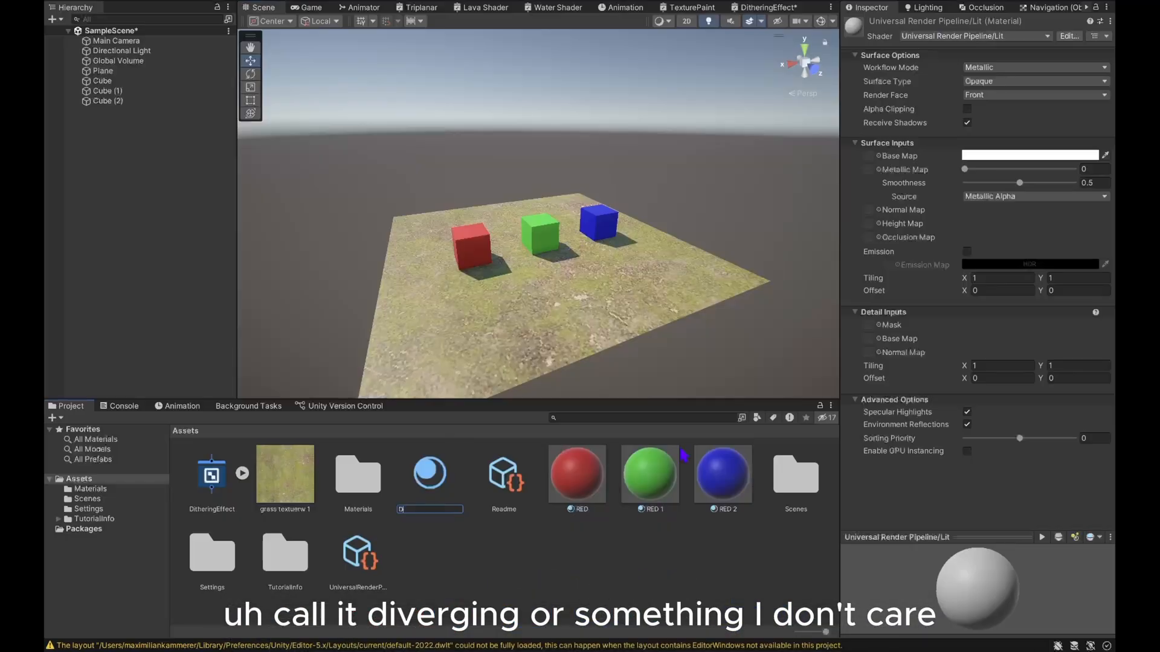
pyautogui.write('Dithering')
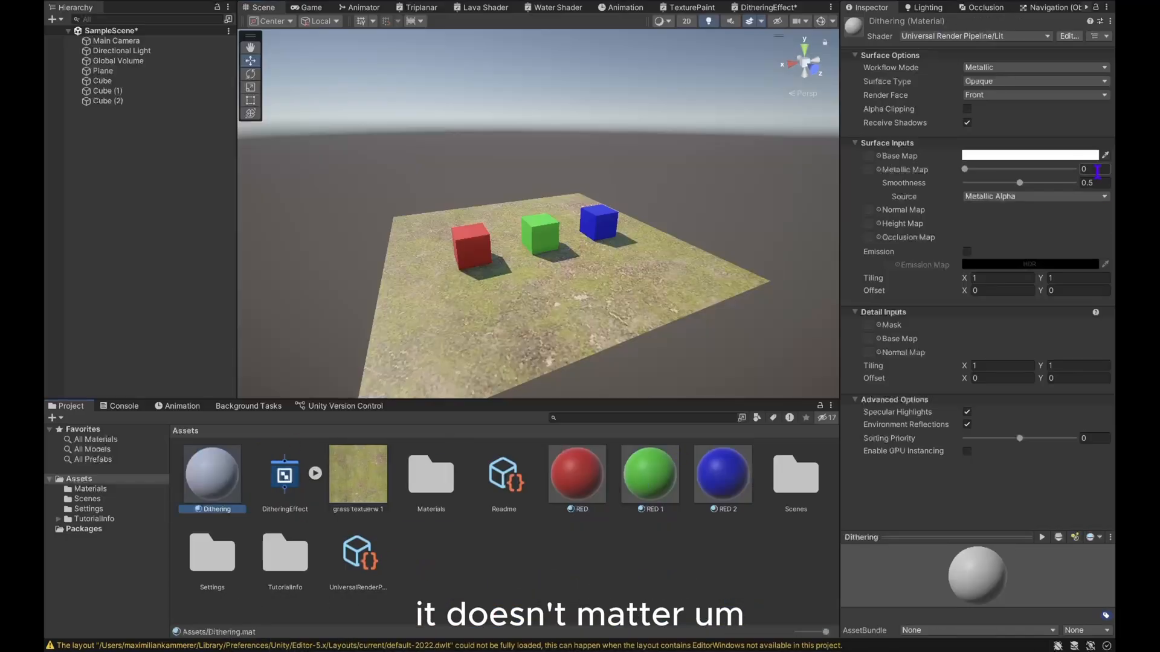
# - Switch the material to the DitheringEffect shader and set dither spread to 0.1
pyautogui.click(972, 35)
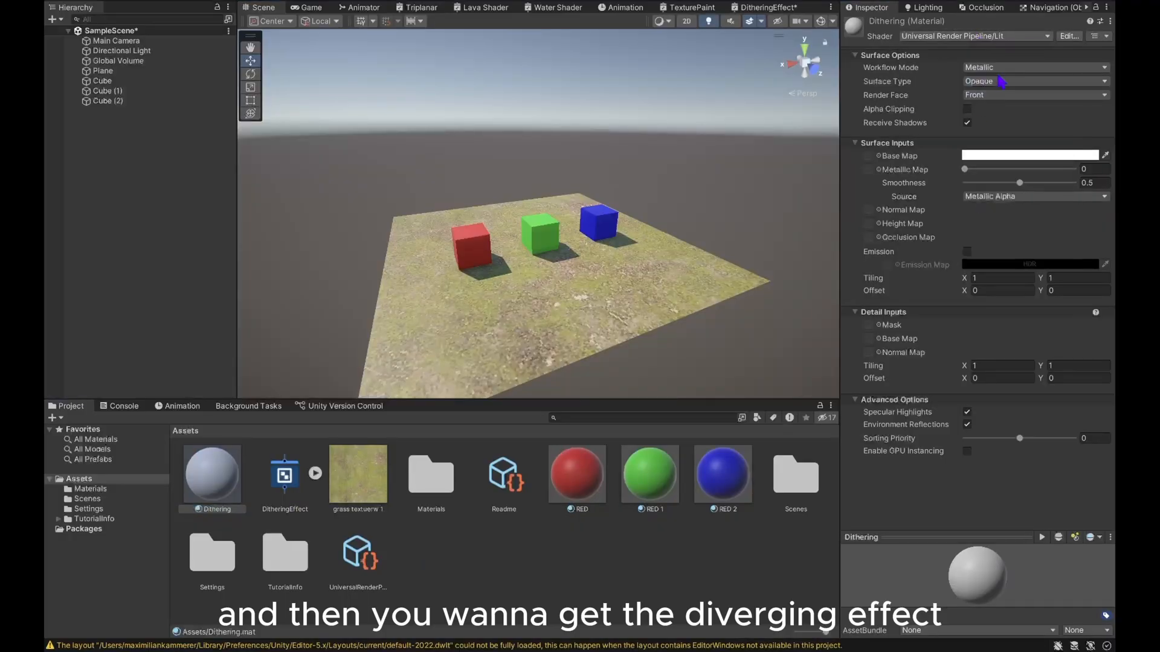
pyautogui.click(973, 36)
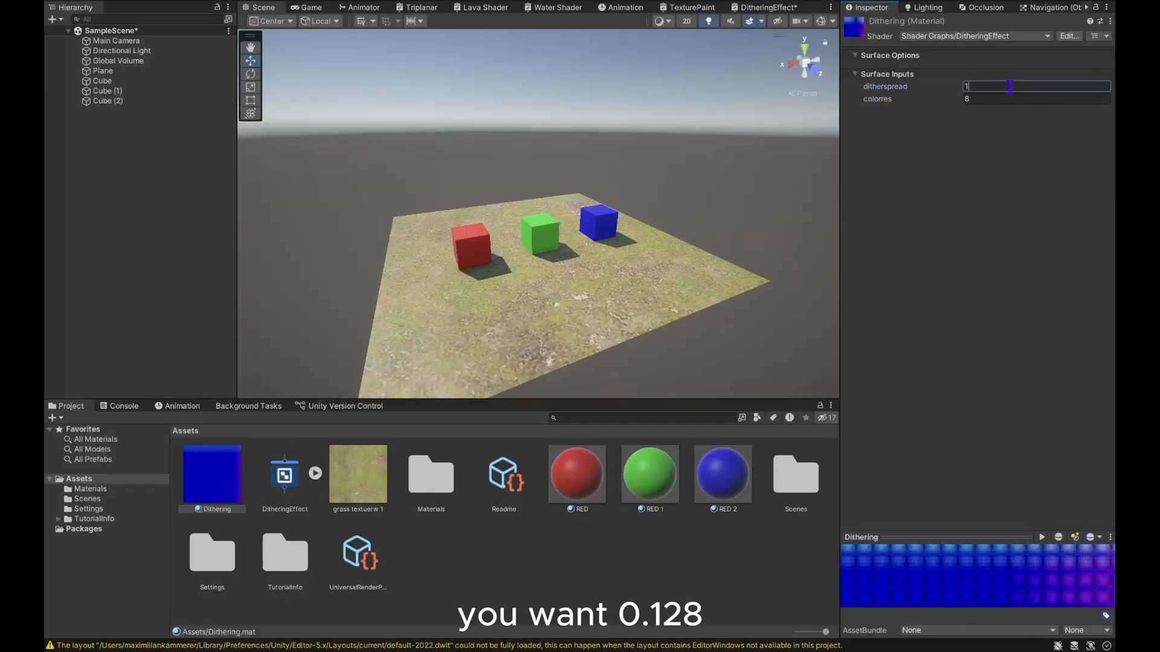
pyautogui.write('0')
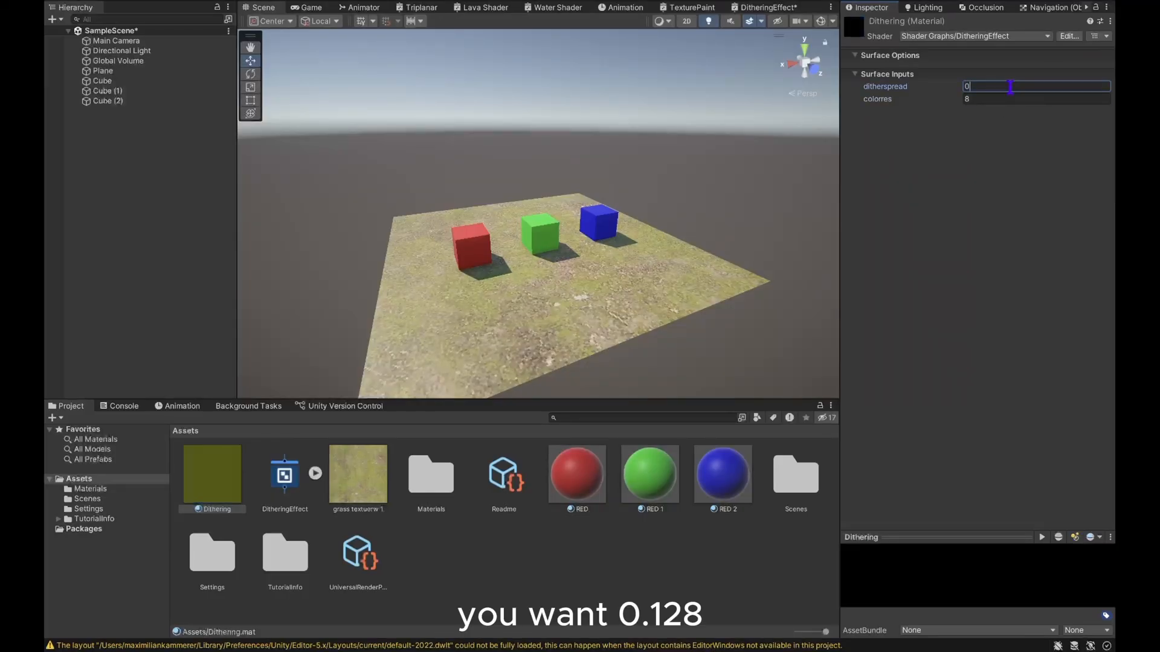
pyautogui.write('0.1')
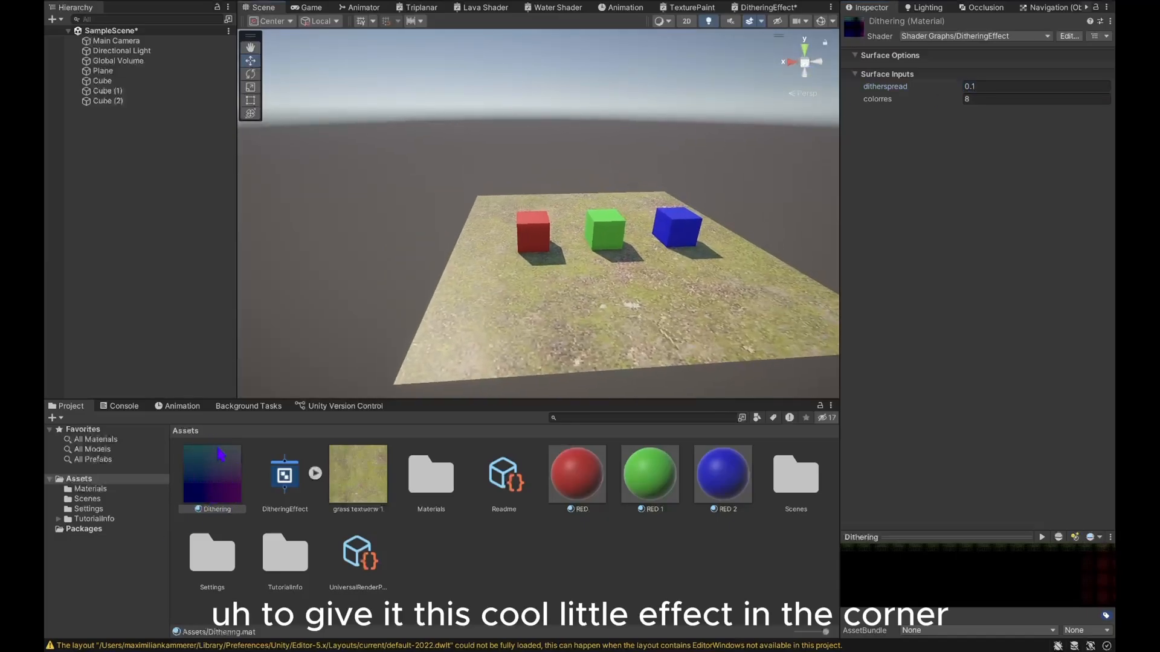
pyautogui.click(643, 418)
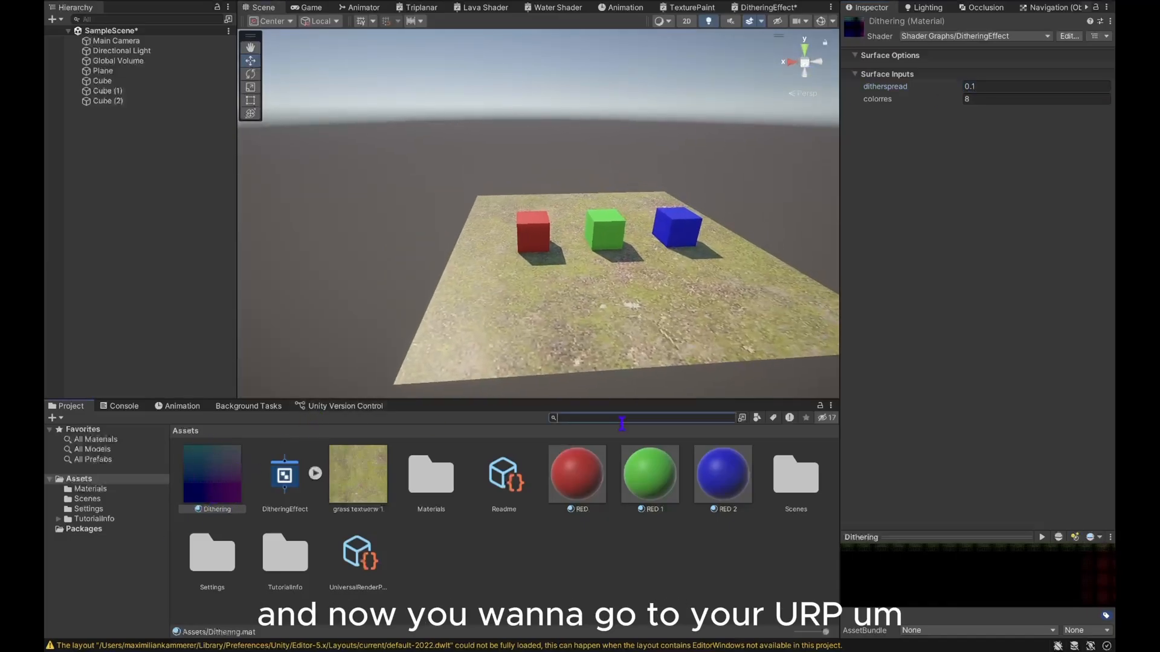
# - Add a Full Screen Pass feature with the Dithering material to URP-HighFidelity-Renderer
pyautogui.write('urp')
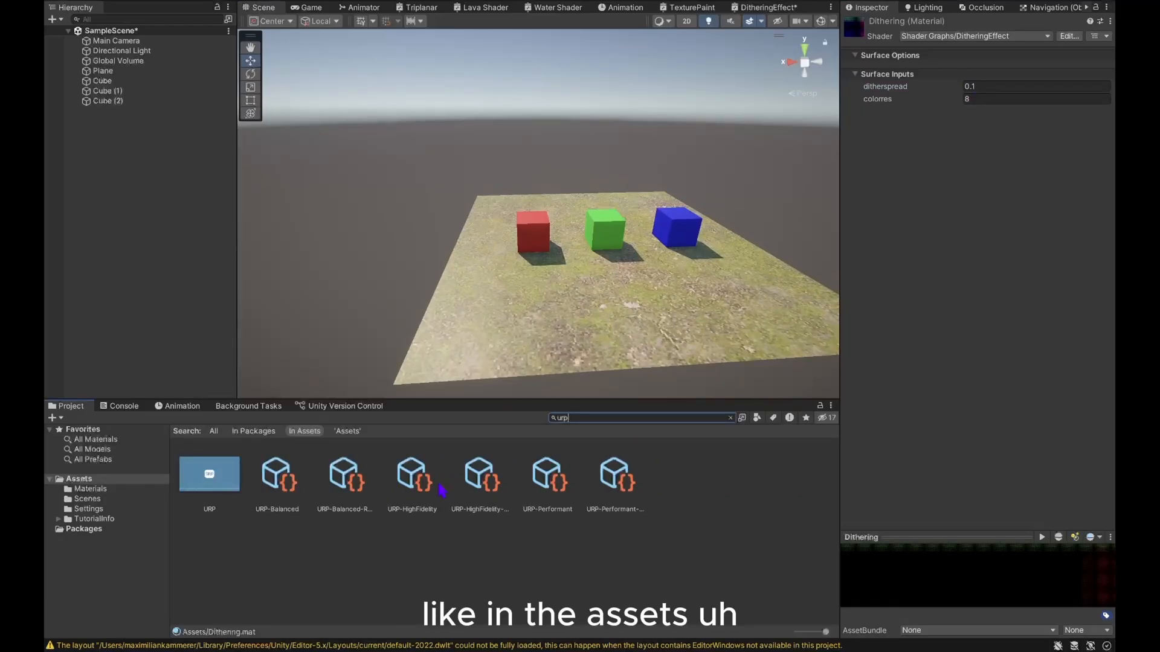
pyautogui.click(479, 473)
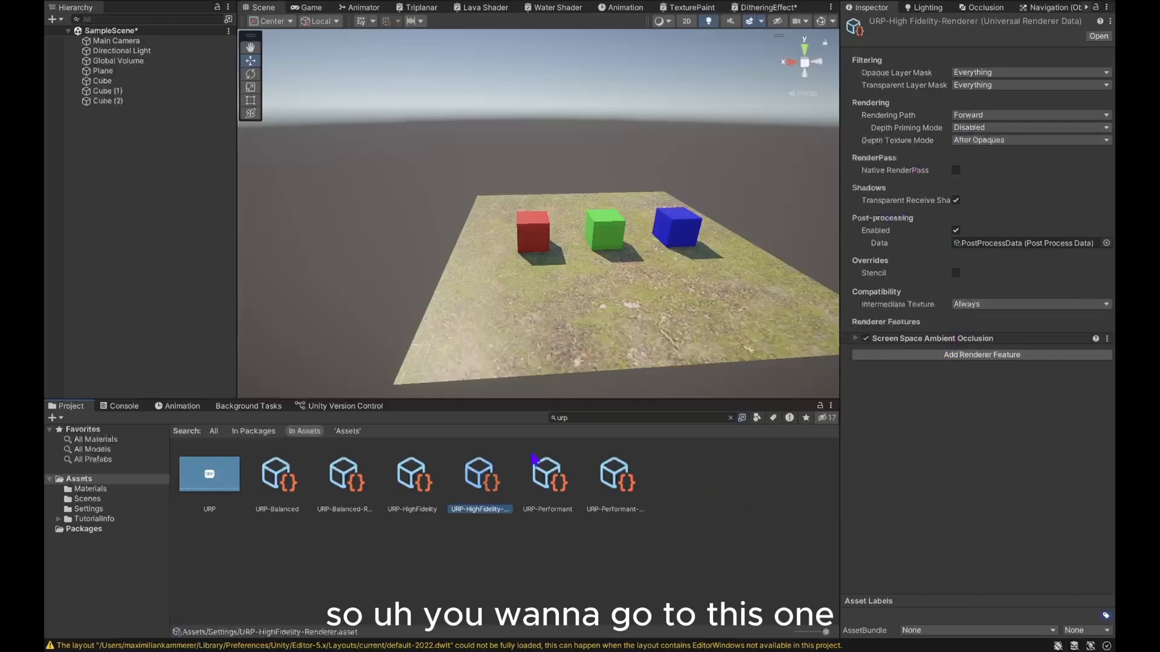
pyautogui.moveTo(942, 420)
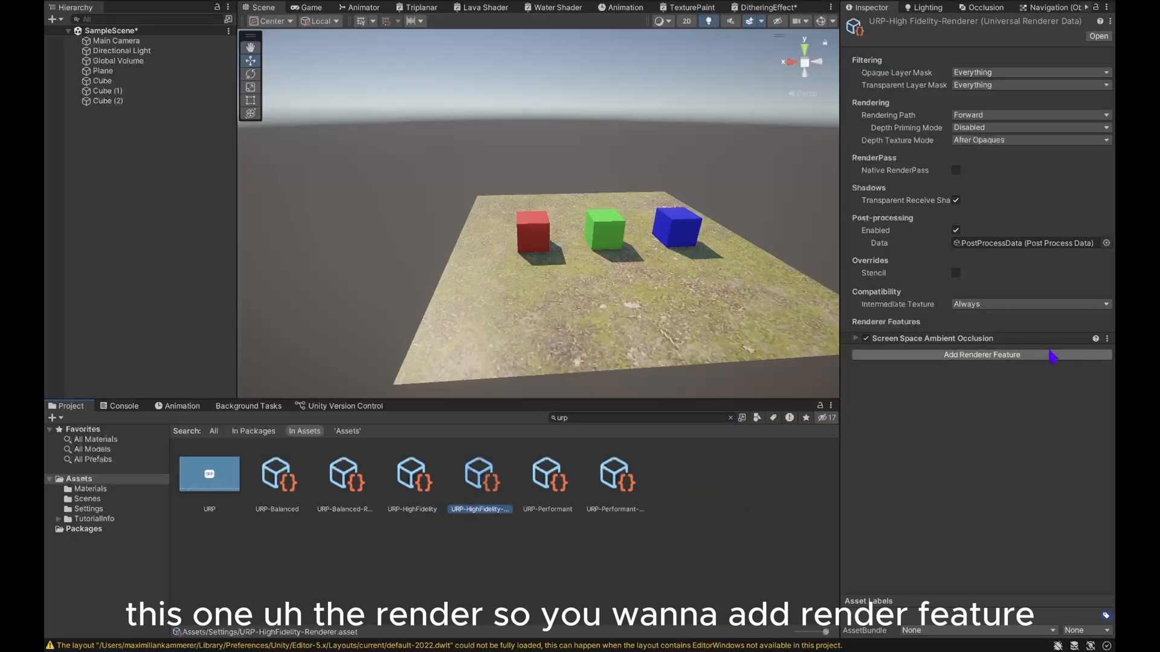
pyautogui.click(982, 354)
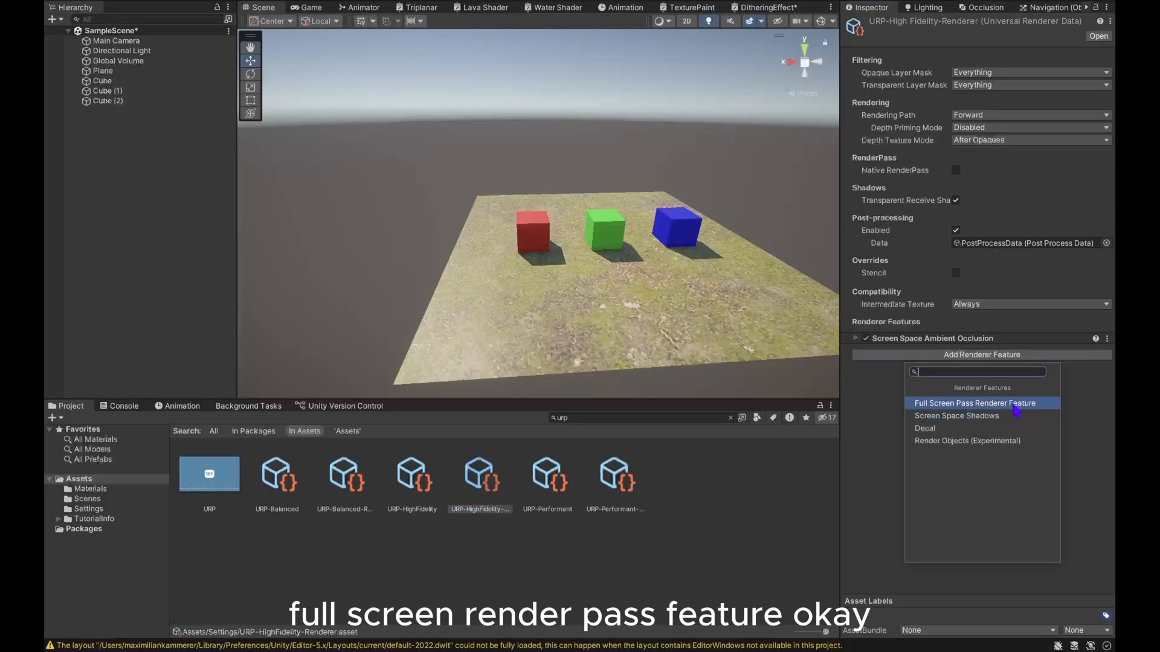
pyautogui.click(975, 403)
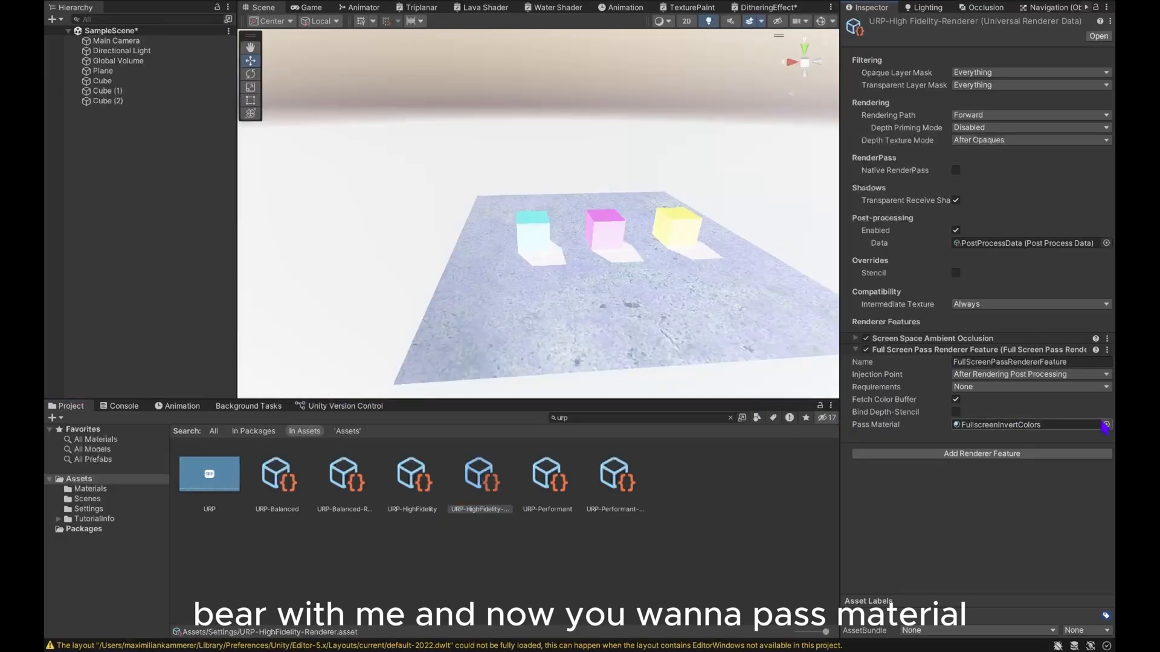
pyautogui.click(1104, 425)
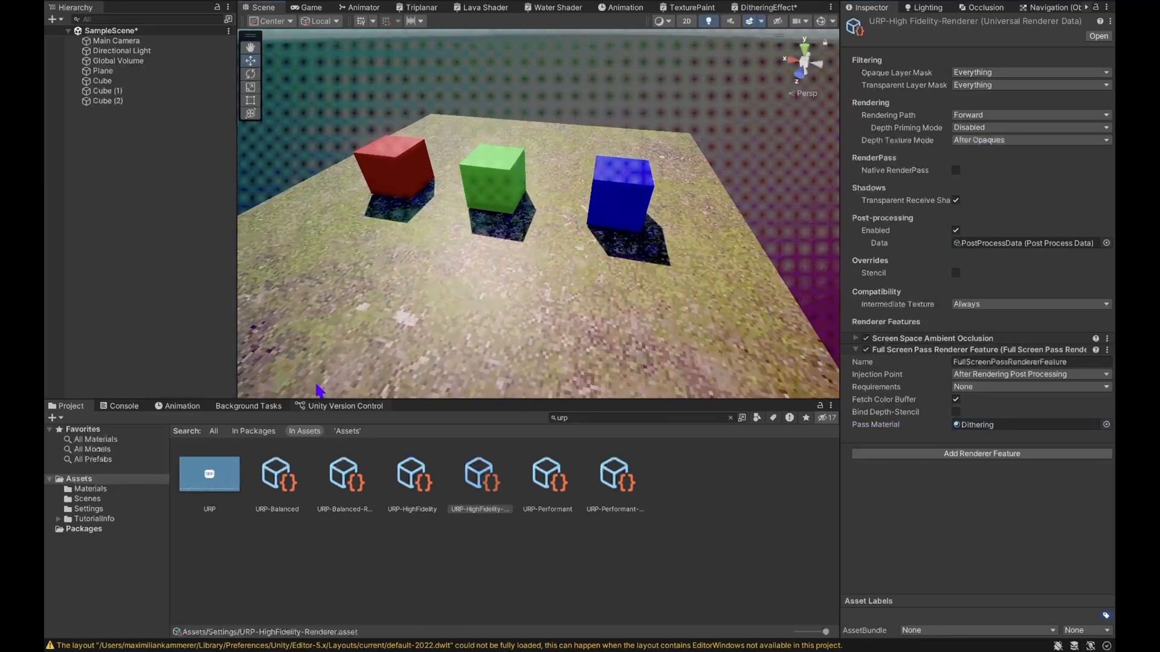
pyautogui.click(412, 474)
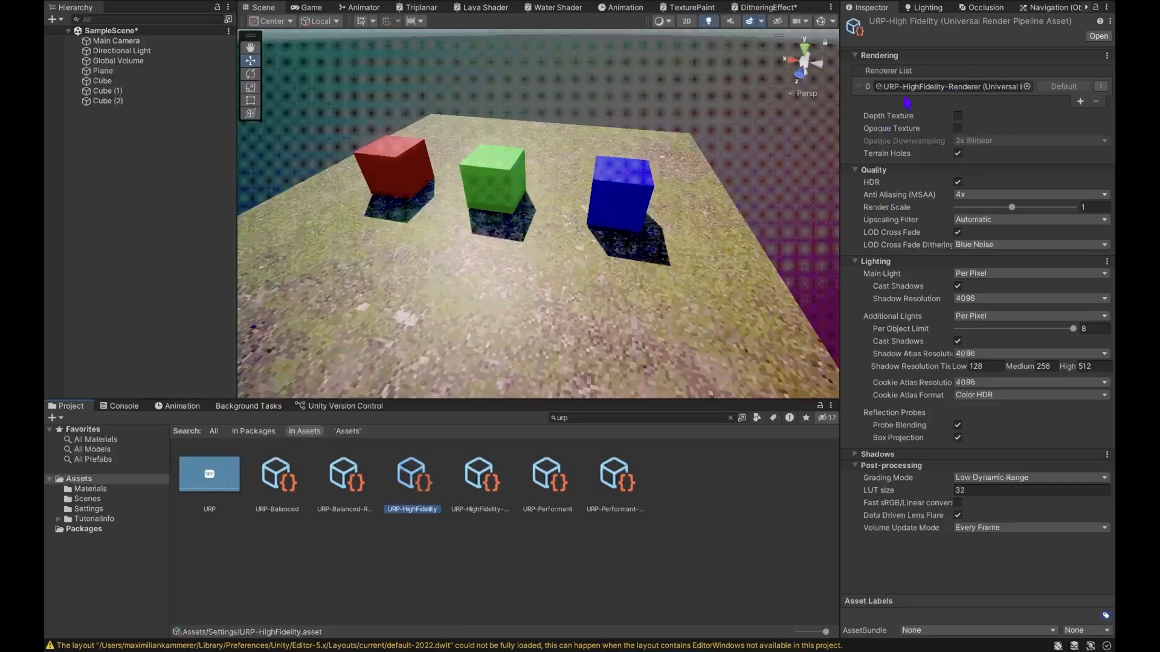
pyautogui.moveTo(1006, 233)
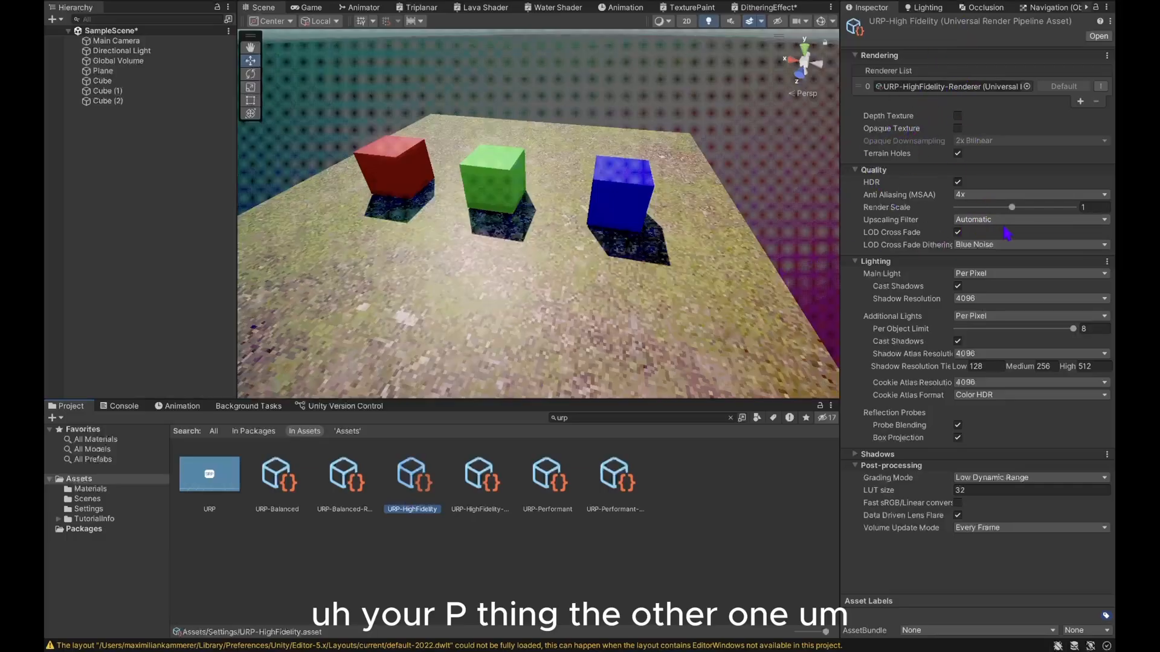
pyautogui.moveTo(925, 303)
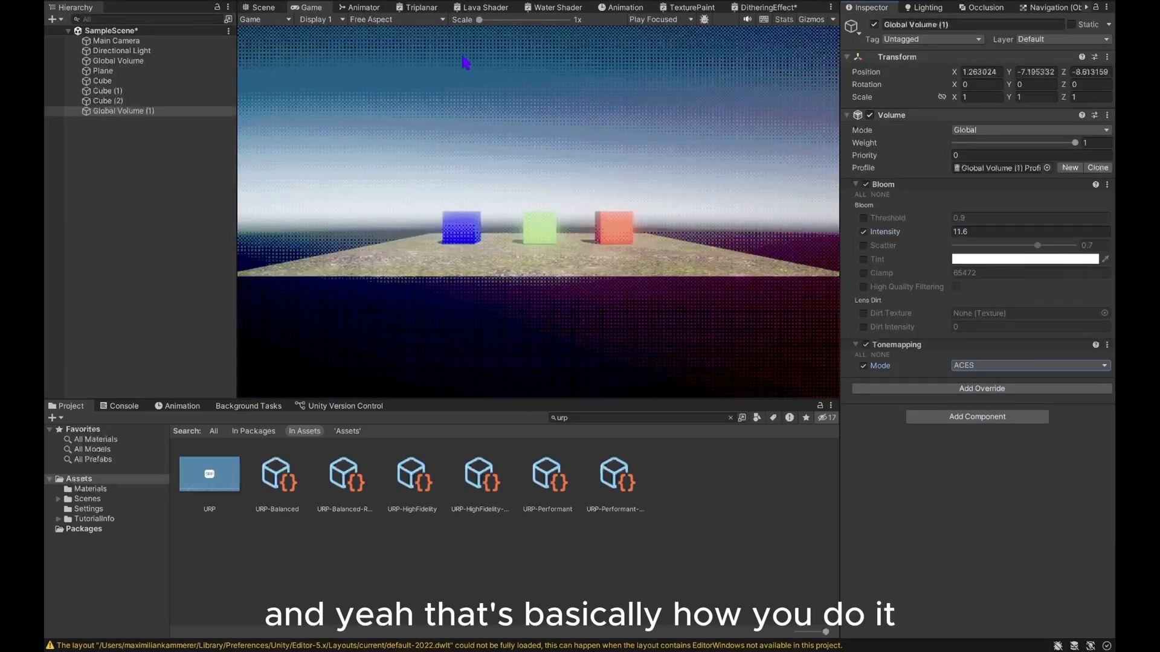
# - Return to the Scene view after checking the glowing dithered scene
pyautogui.click(260, 7)
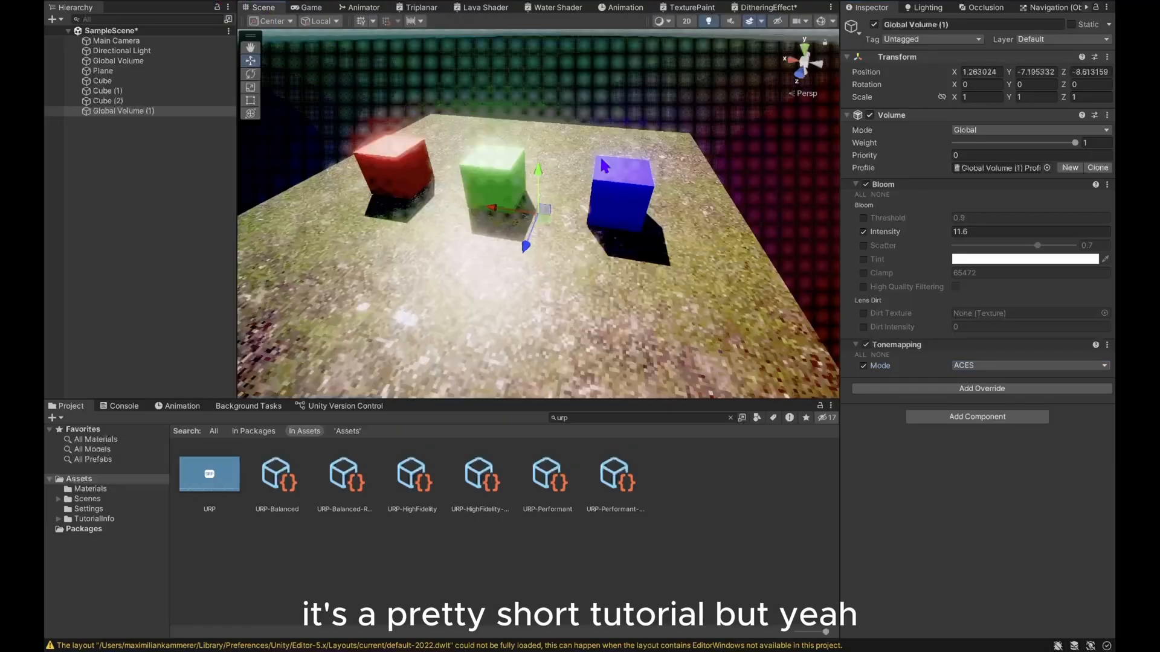